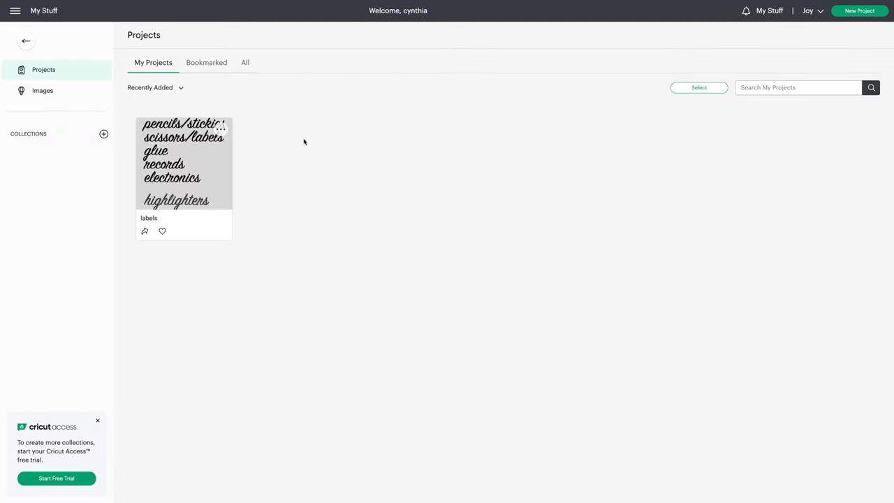
Step: Open the 'labels' project from My Stuff and customize it onto the canvas
{"action": "left_click", "coordinate": [184, 161]}
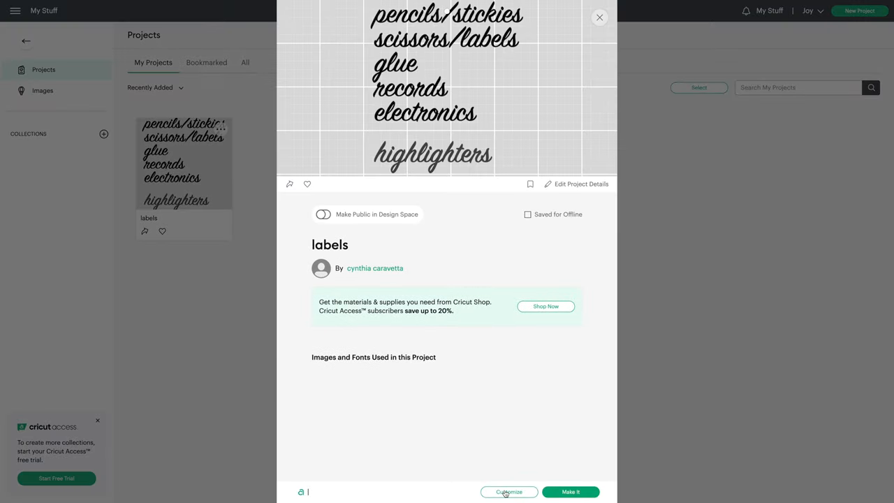
{"action": "left_click", "coordinate": [509, 491]}
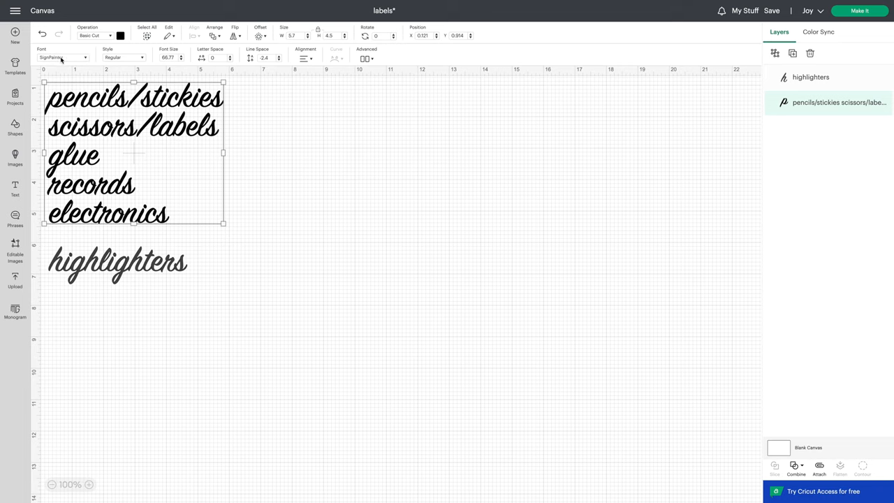
Step: Switch the text to the SignPainter script font from the System fonts list
{"action": "left_click", "coordinate": [63, 58]}
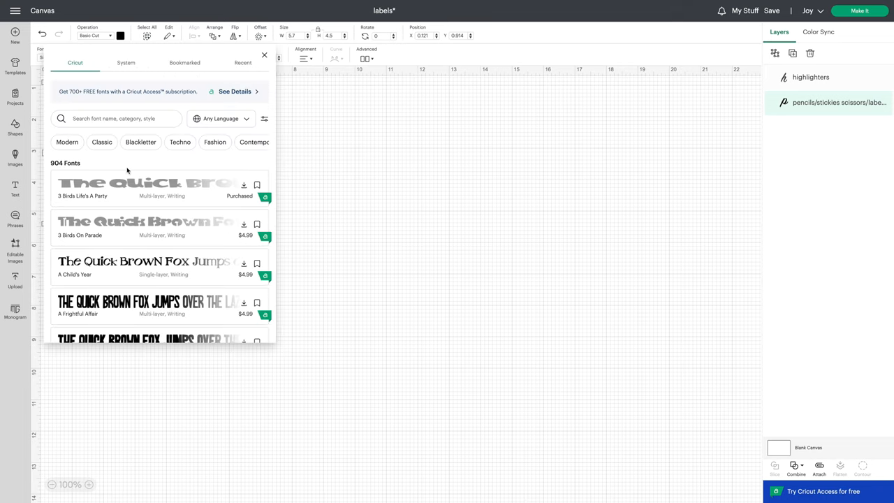
{"action": "mouse_move", "coordinate": [411, 256]}
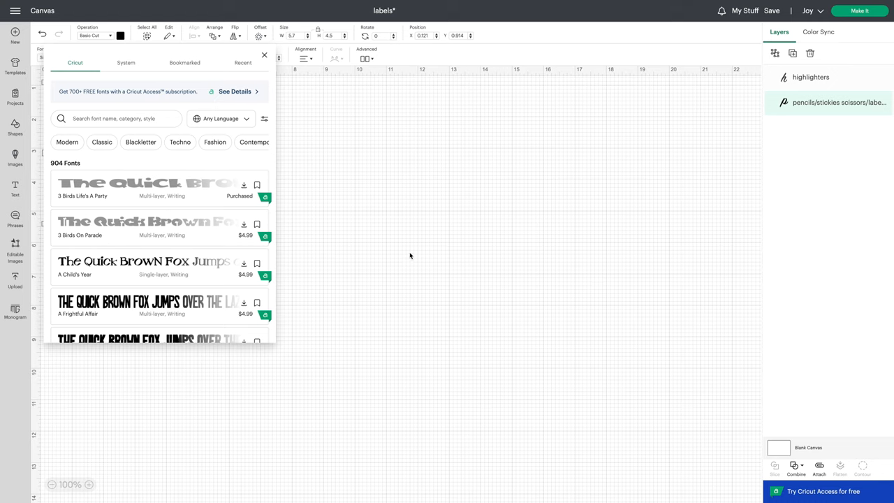
{"action": "left_click", "coordinate": [126, 63]}
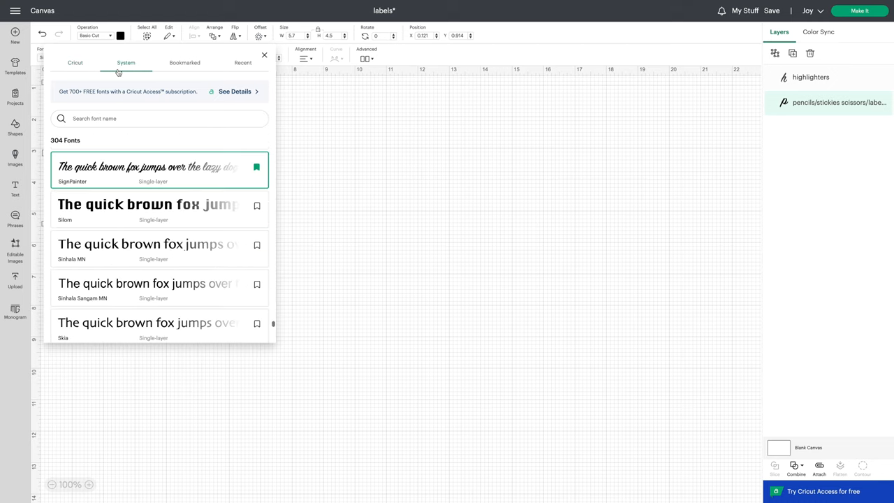
{"action": "left_click", "coordinate": [184, 61]}
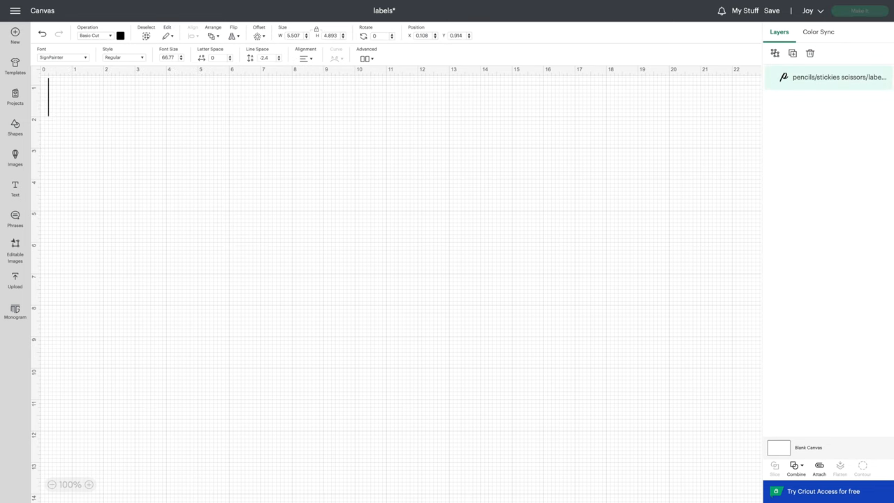
Step: Enter the five label lines: nail art, misc., crafts, hair ties/clips, brushes
{"action": "type", "text": "nail"}
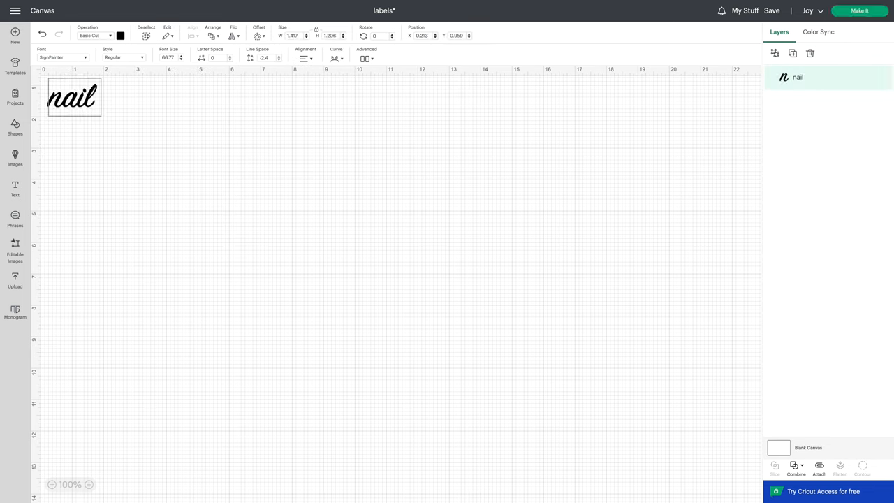
{"action": "type", "text": "art"}
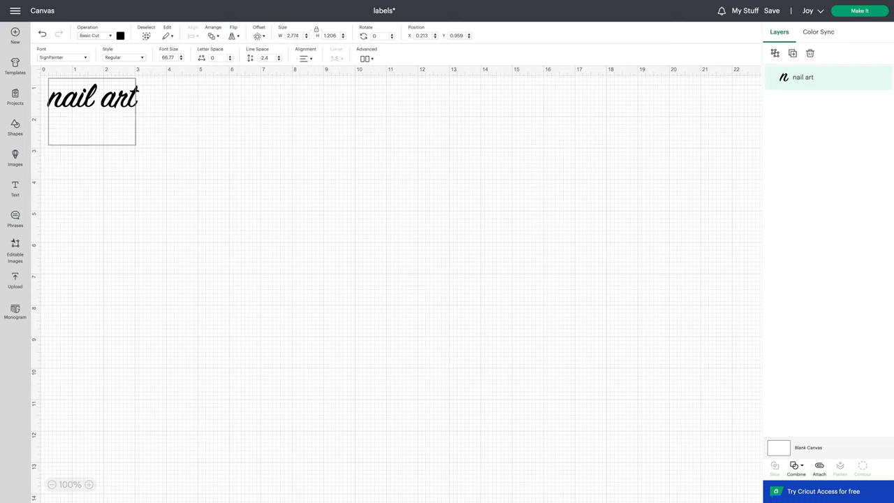
{"action": "type", "text": "misc"}
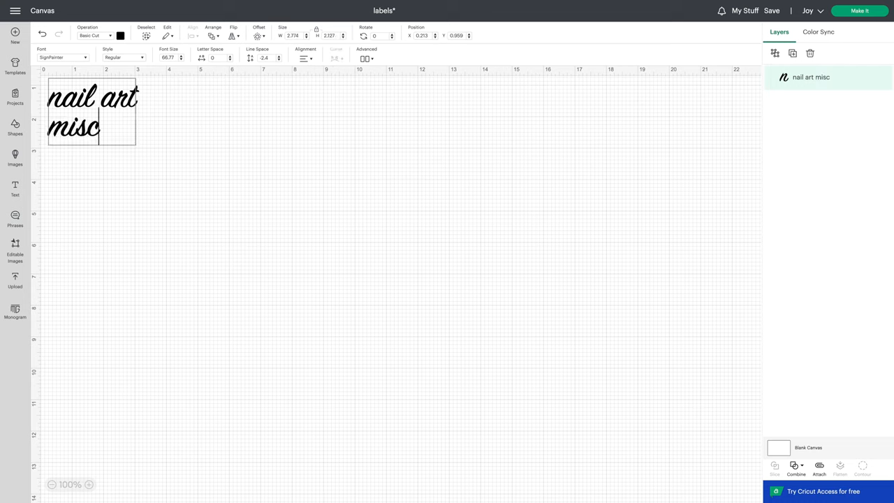
{"action": "type", "text": ". crafts hair ties/"}
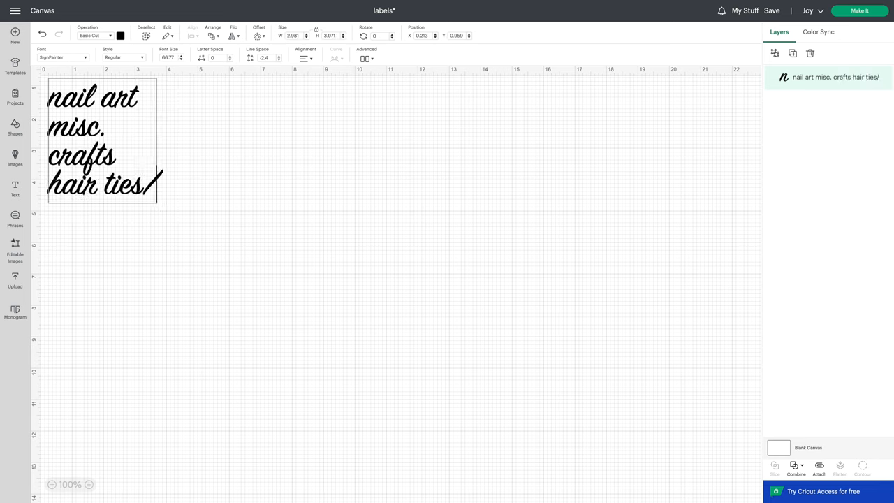
{"action": "type", "text": "clips"}
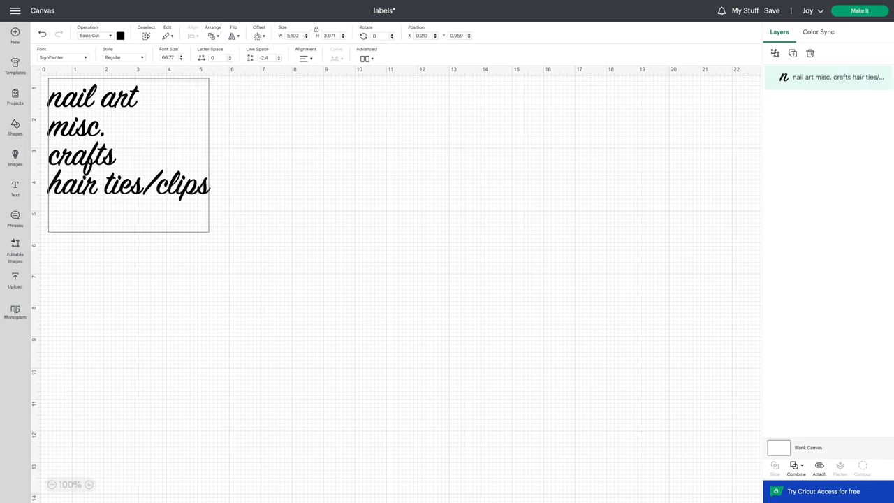
{"action": "type", "text": "brushes"}
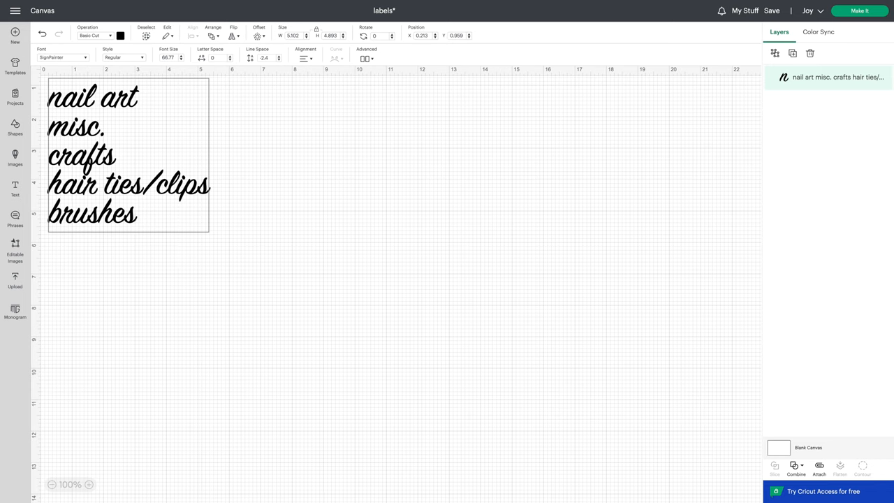
{"action": "type", "text": "clips"}
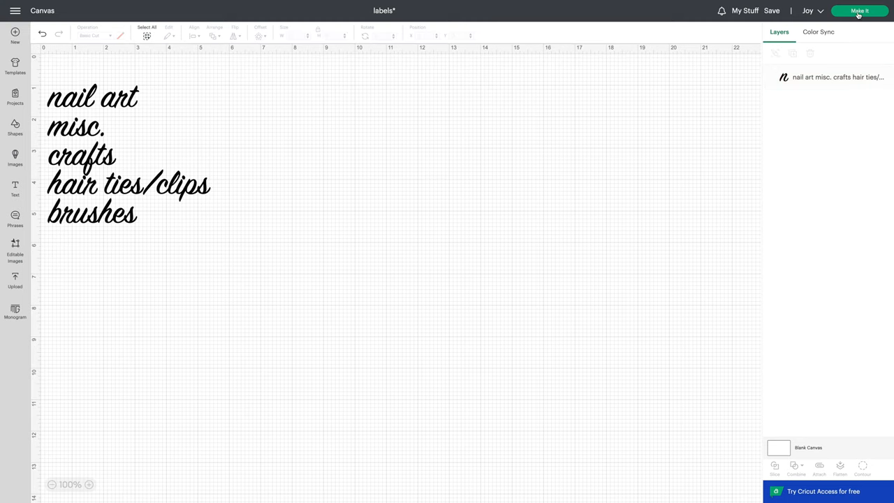
Step: Start Make It and accept the 5.5 × 7 in artwork layout on the Prepare screen
{"action": "left_click", "coordinate": [858, 11]}
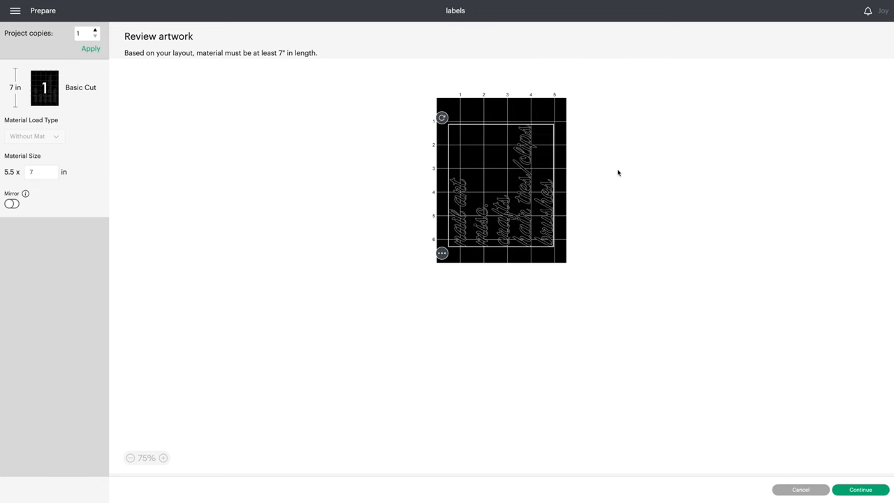
{"action": "mouse_move", "coordinate": [534, 120]}
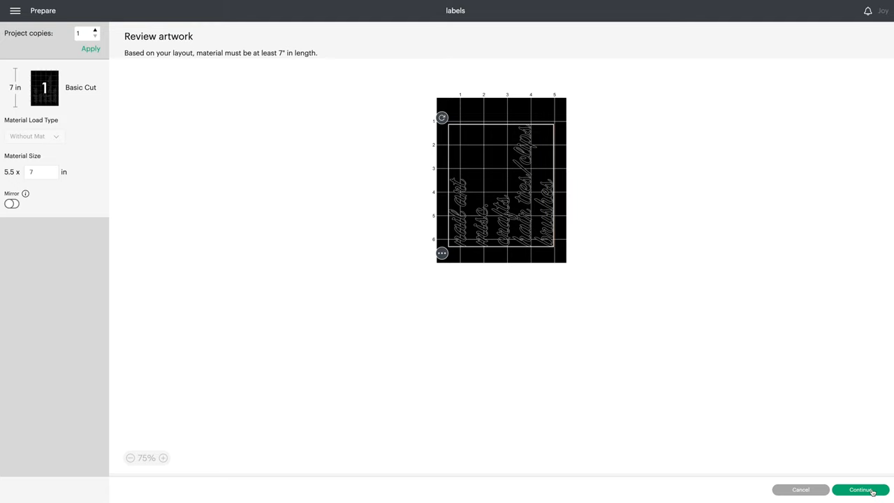
{"action": "left_click", "coordinate": [860, 489]}
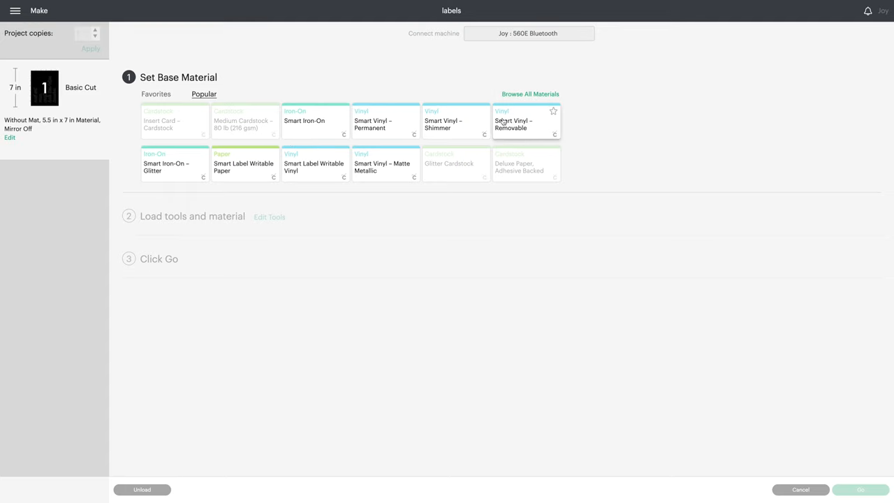
Step: Choose Smart Vinyl – Removable as the base material and send the cut to the Joy
{"action": "left_click", "coordinate": [525, 123]}
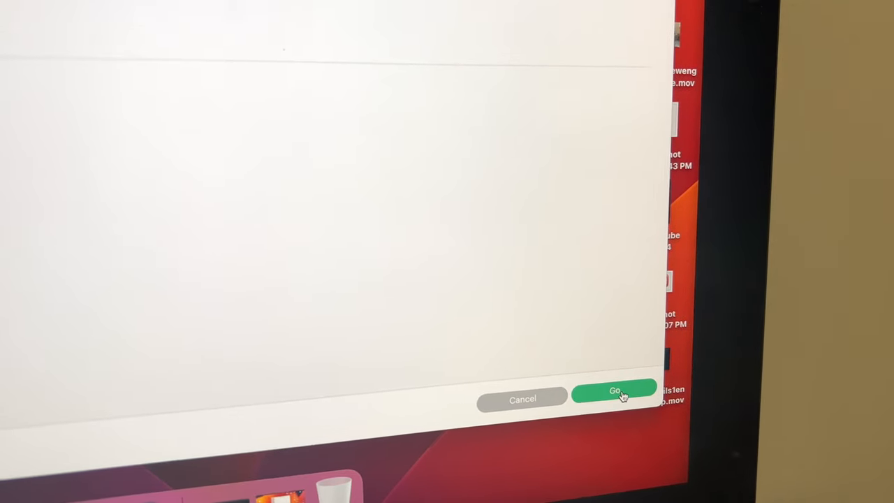
{"action": "left_click", "coordinate": [614, 397]}
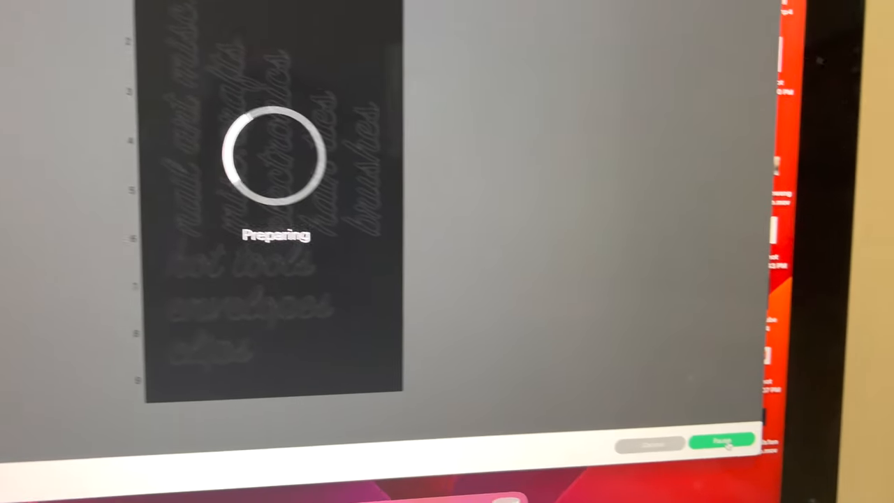